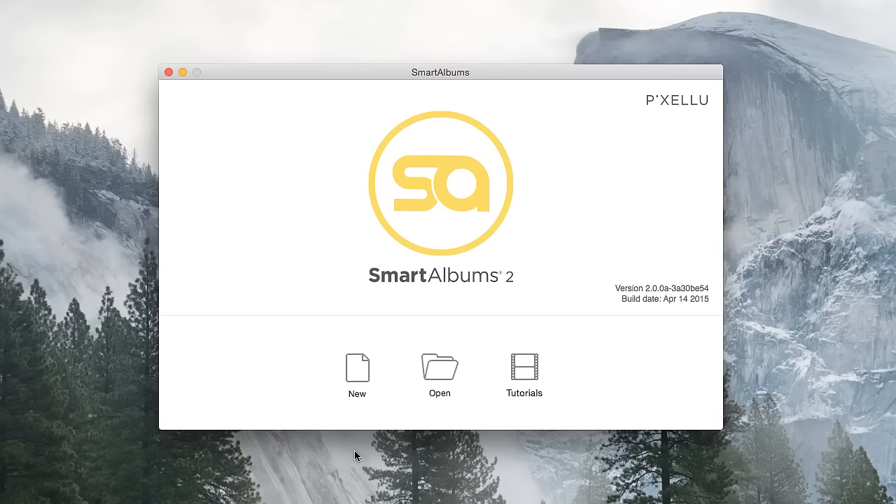
Step: Start a new album project from the welcome screen
click(357, 367)
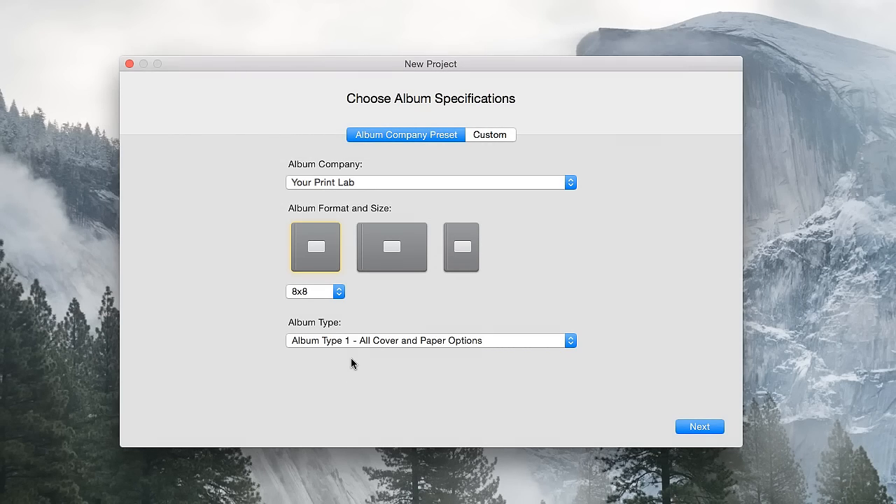
Step: Choose the 10x10 Your Print Lab album size and import the wedding photos
click(337, 291)
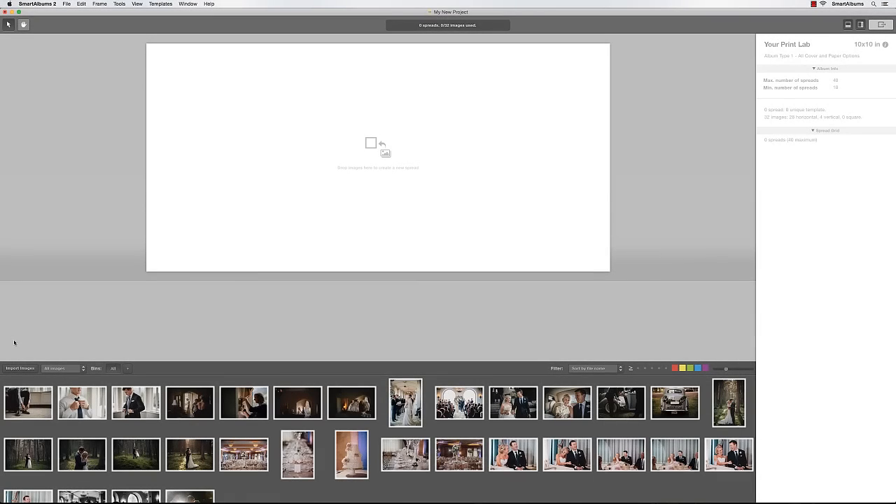
Step: Fill the first spread with three groom-preparation photos
click(28, 403)
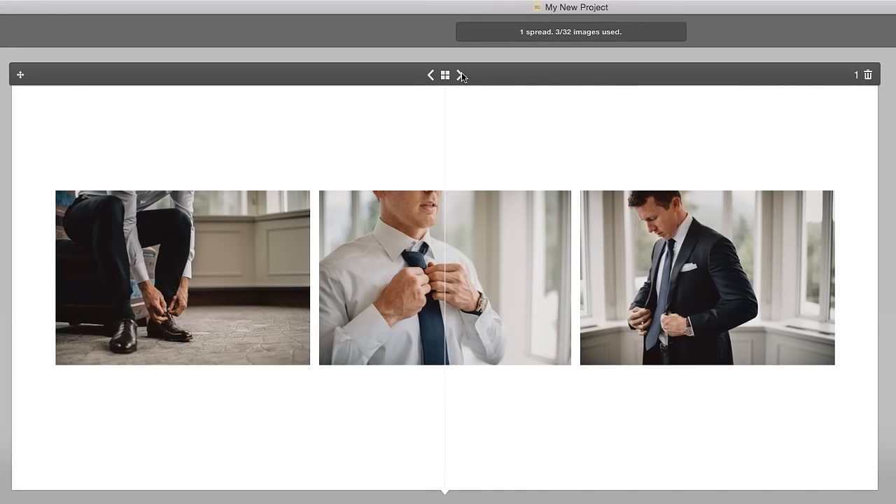
Step: Cycle to a layout with two small photos left and the large groom portrait right
click(460, 76)
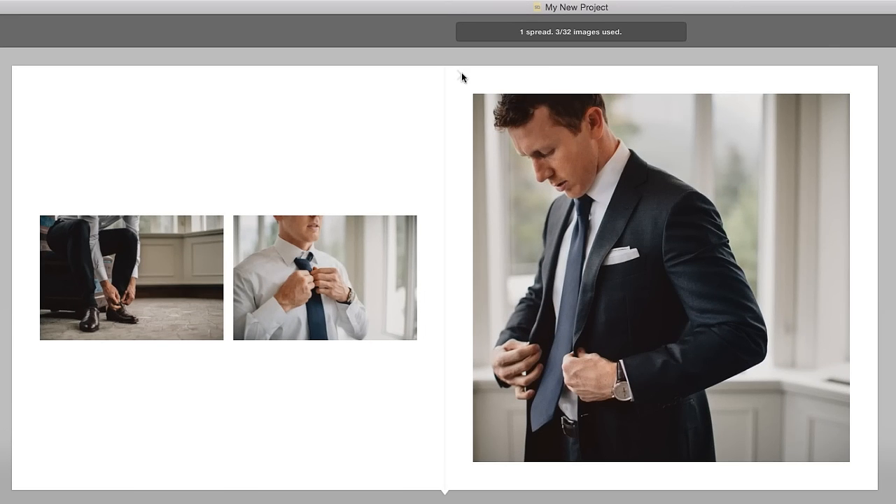
mouse_move(477, 103)
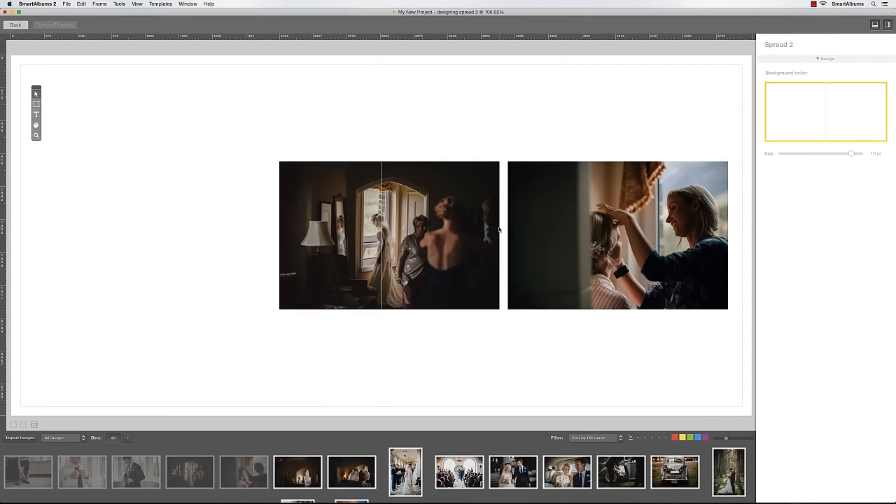
mouse_move(453, 228)
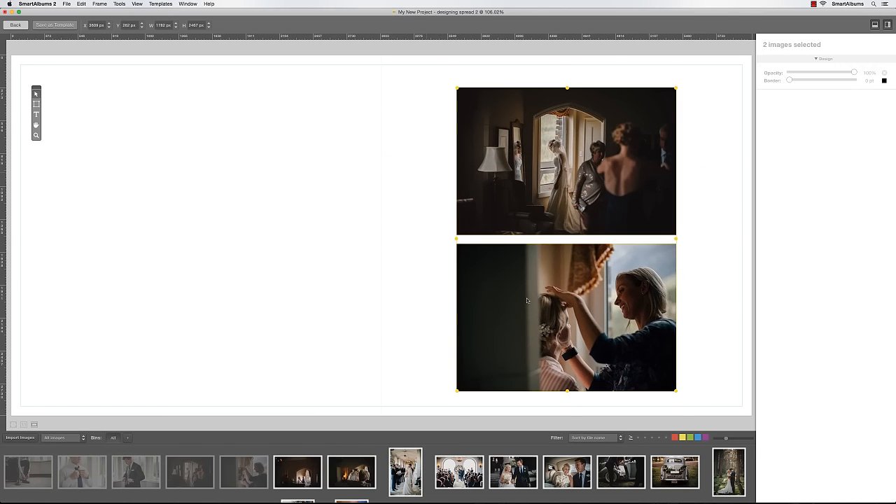
Step: Reposition the two stacked bridal-preparation photos onto the right page
drag(677, 88, 594, 202)
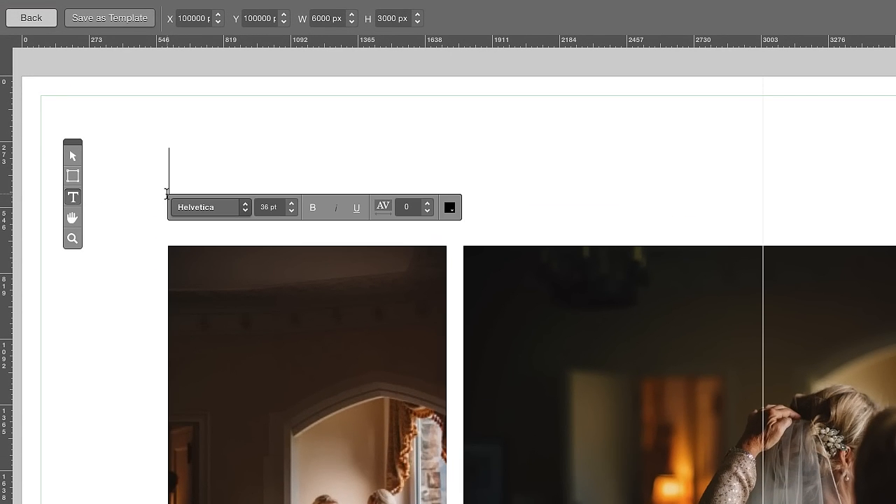
Step: Add the title 'Adams Wedding' above the photos and adjust the bridal photo's slider
text(Adams Wedding)
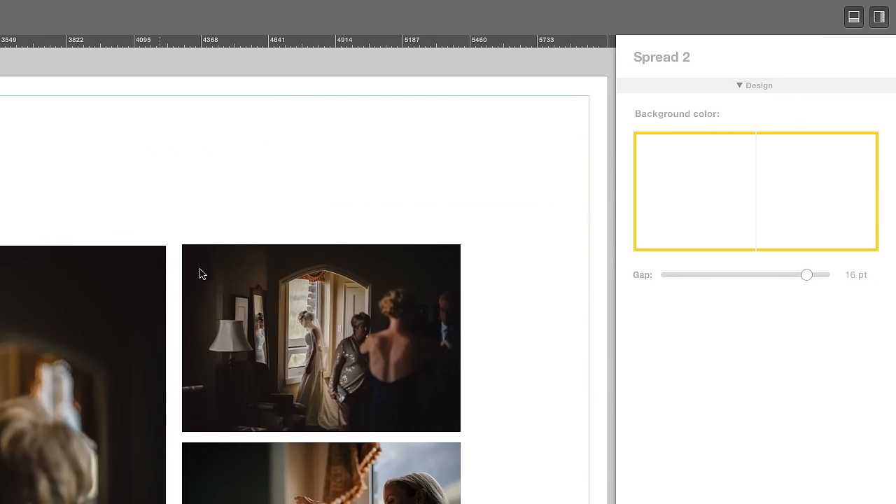
click(322, 337)
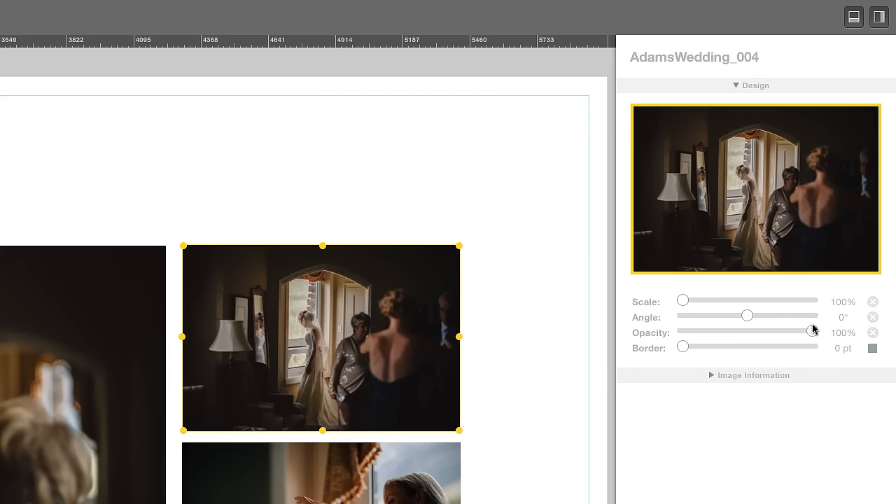
drag(815, 332, 810, 332)
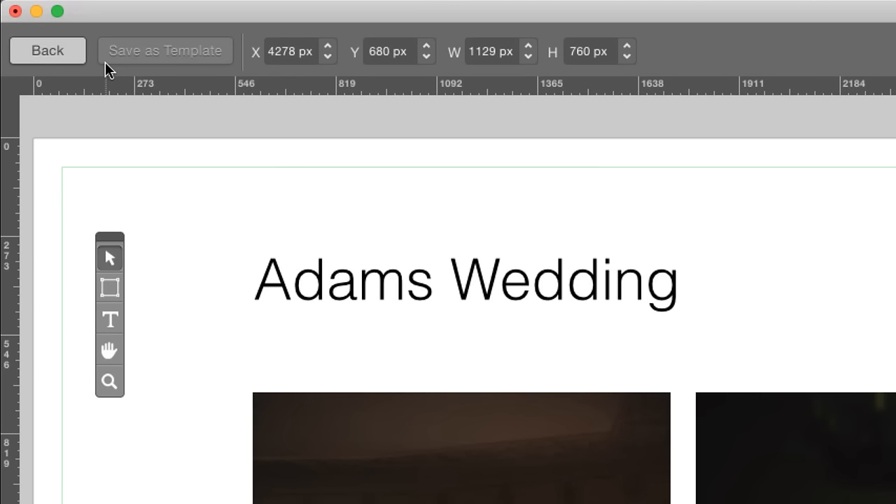
mouse_move(67, 67)
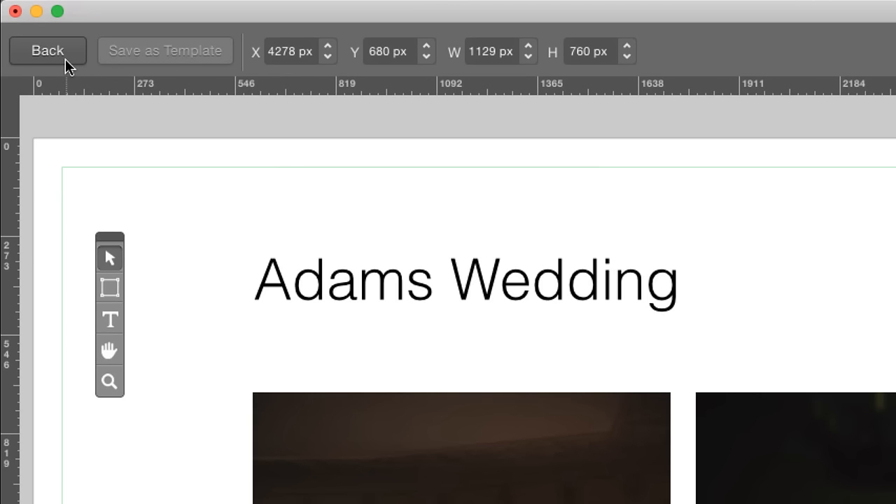
Step: Return to the 10-spread album overview and bring up the export options
click(46, 51)
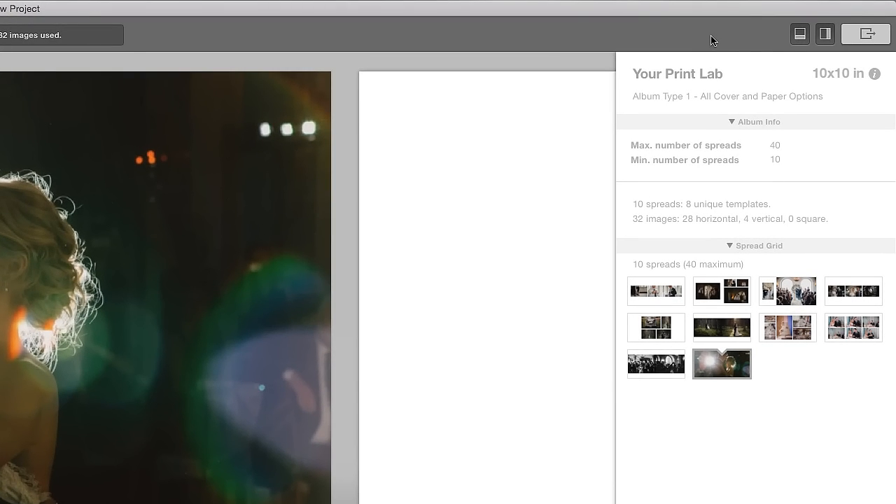
click(866, 32)
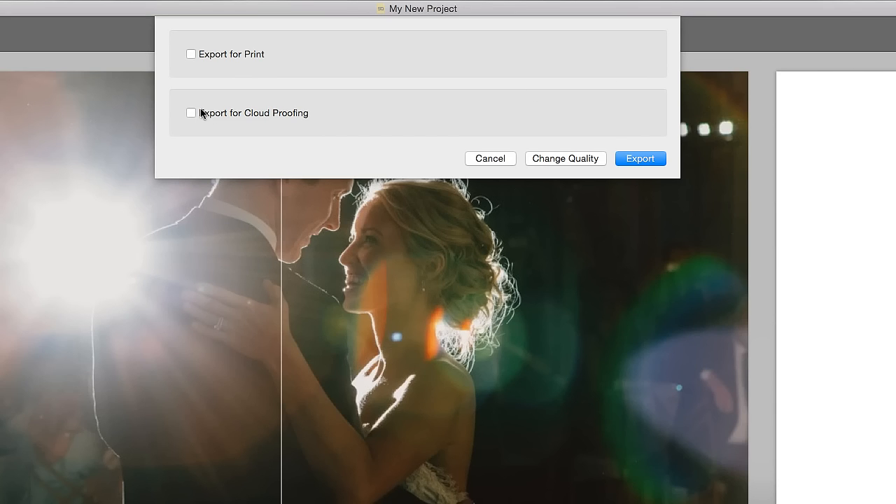
click(191, 112)
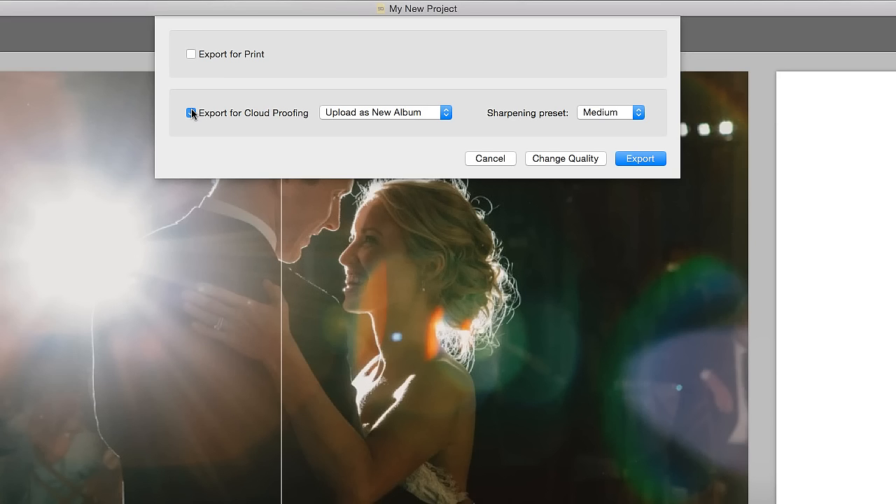
click(190, 113)
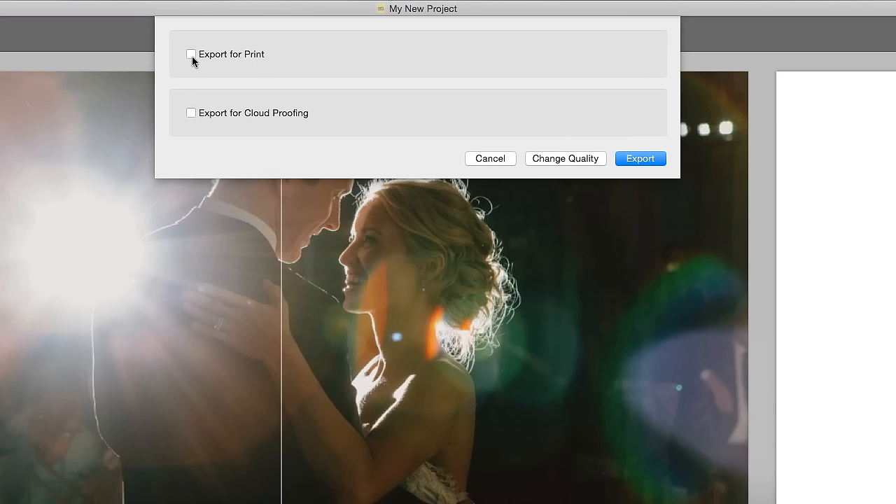
Step: Export all spreads as JPG print files and confirm the completion message
click(190, 53)
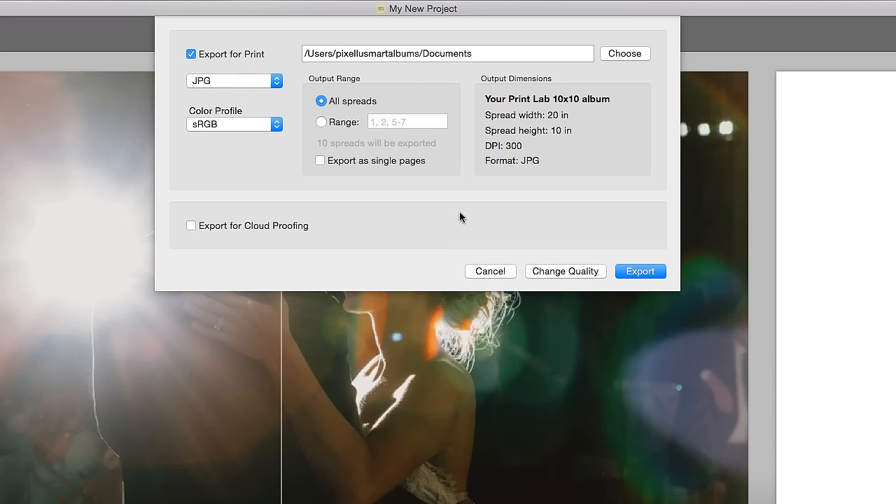
click(642, 272)
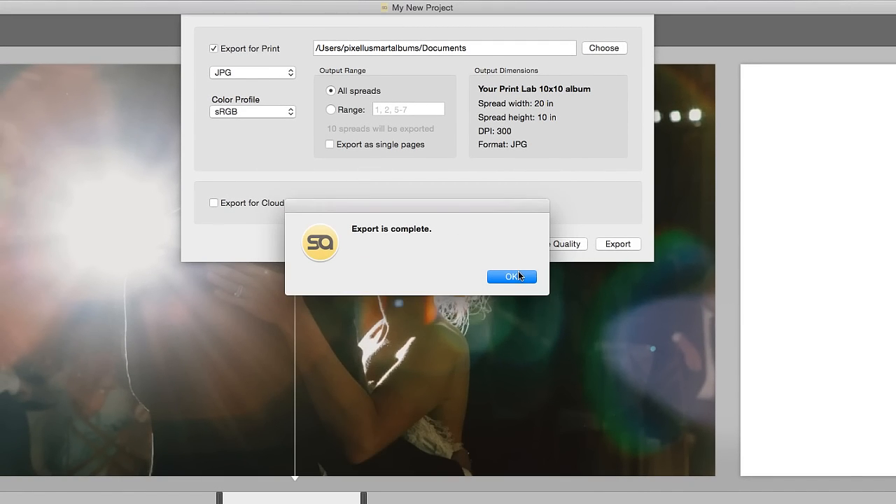
click(512, 277)
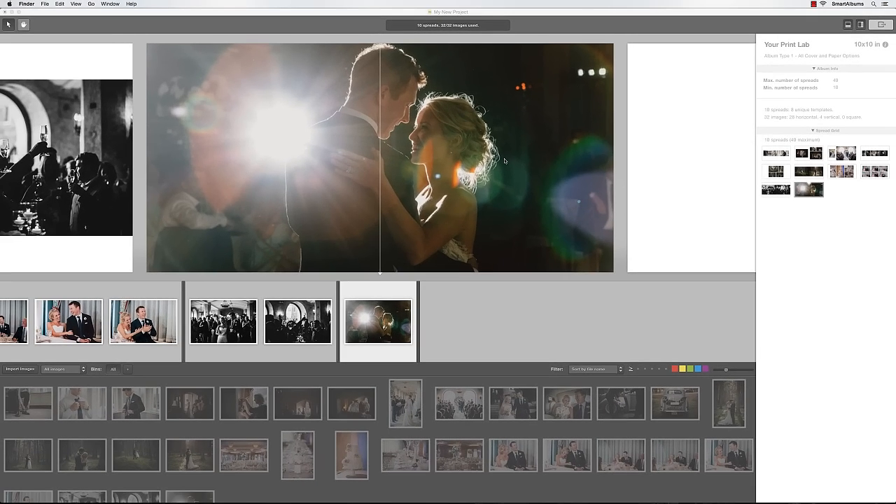